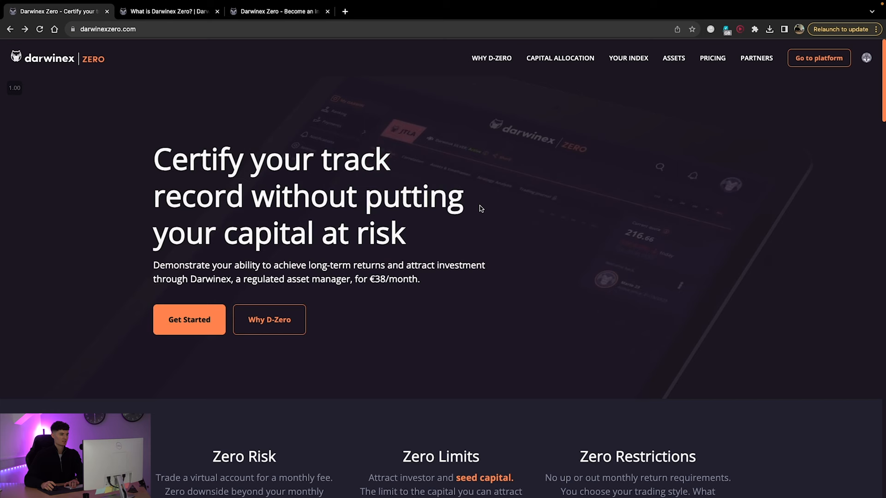
# Step: Select the '€38' monthly fee in the hero description text
pyautogui.scroll(-3)
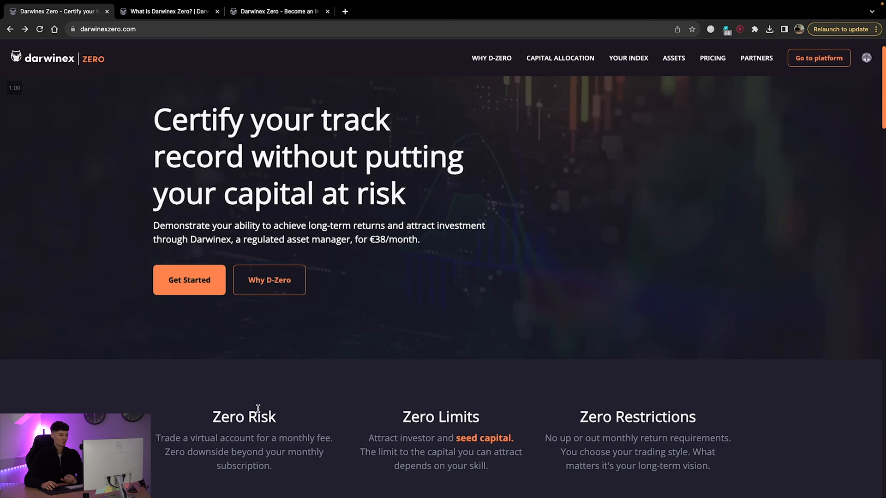
pyautogui.doubleClick(379, 240)
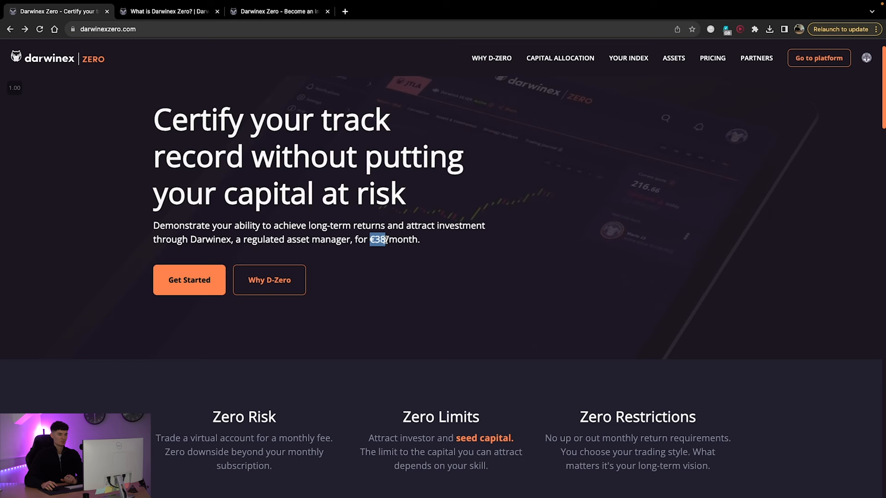